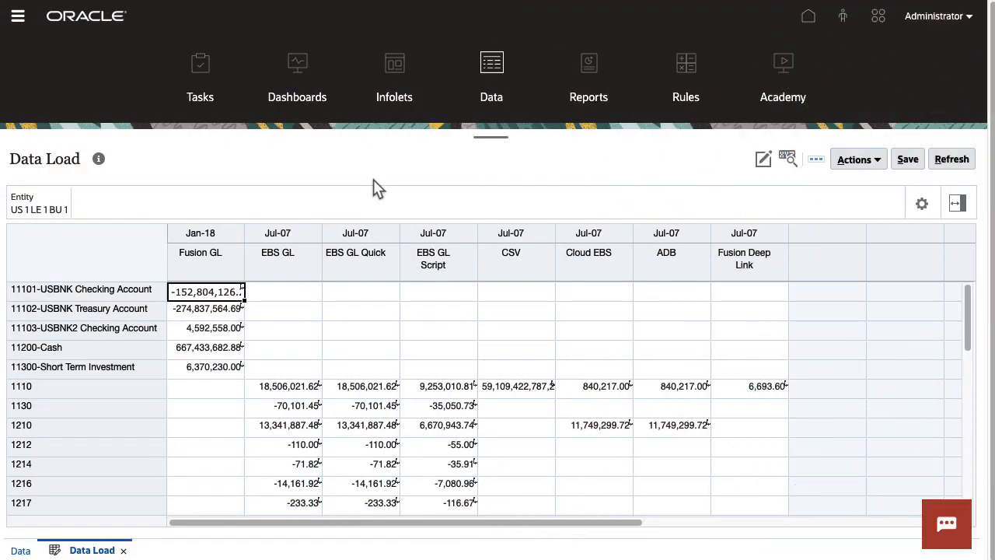
# Step: Drill through account 11101's Fusion GL value to the ERP balance inquiry, then return
pyautogui.rightClick(207, 291)
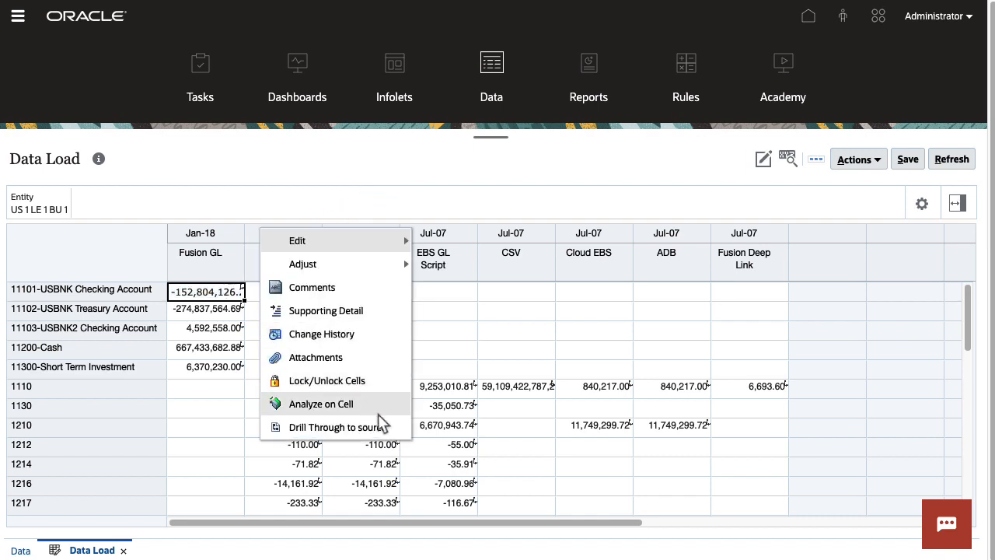
pyautogui.click(340, 426)
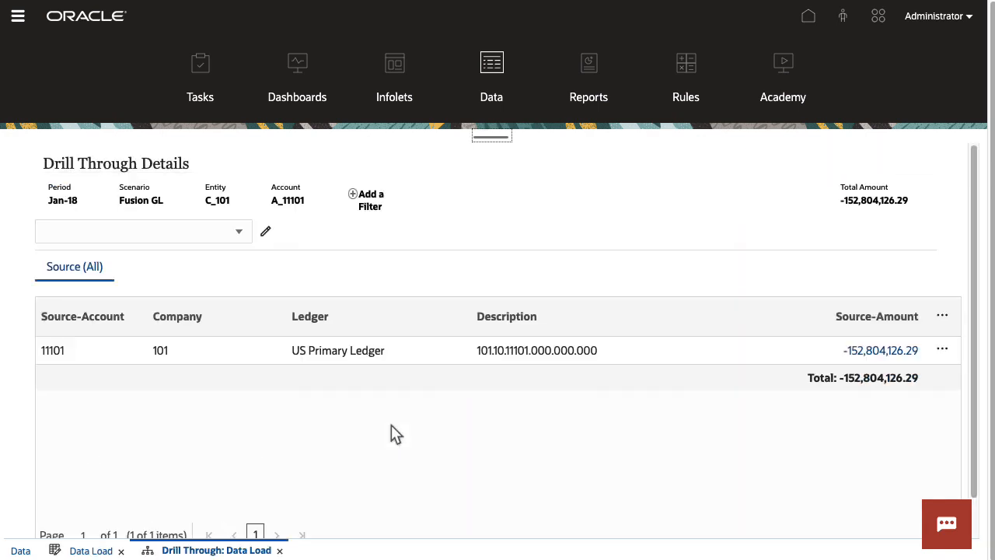
pyautogui.moveTo(486, 430)
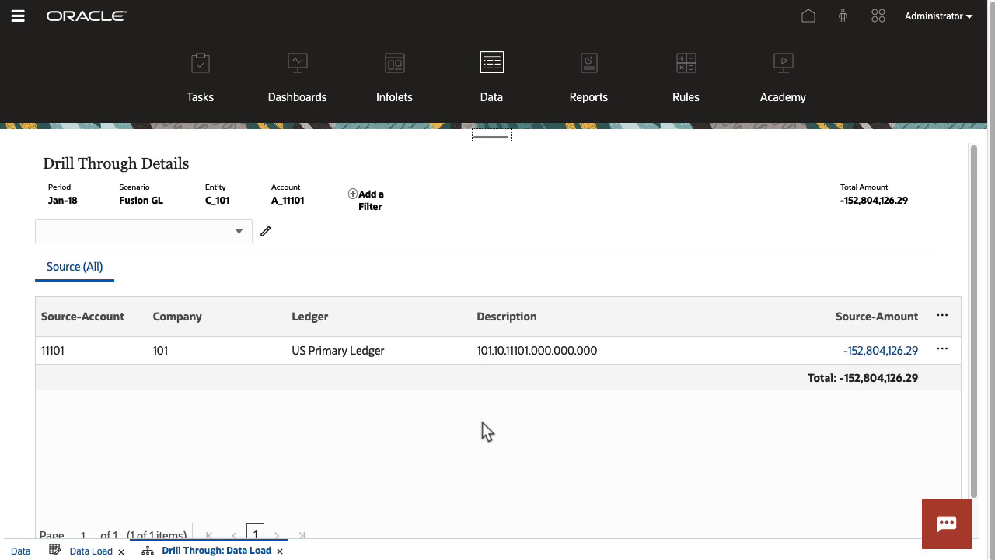
pyautogui.click(881, 350)
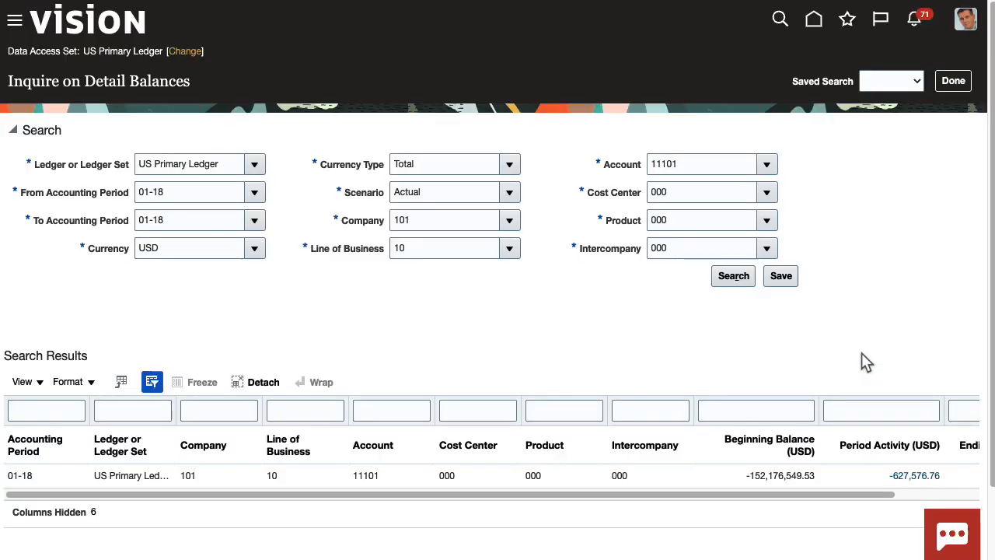
pyautogui.click(914, 476)
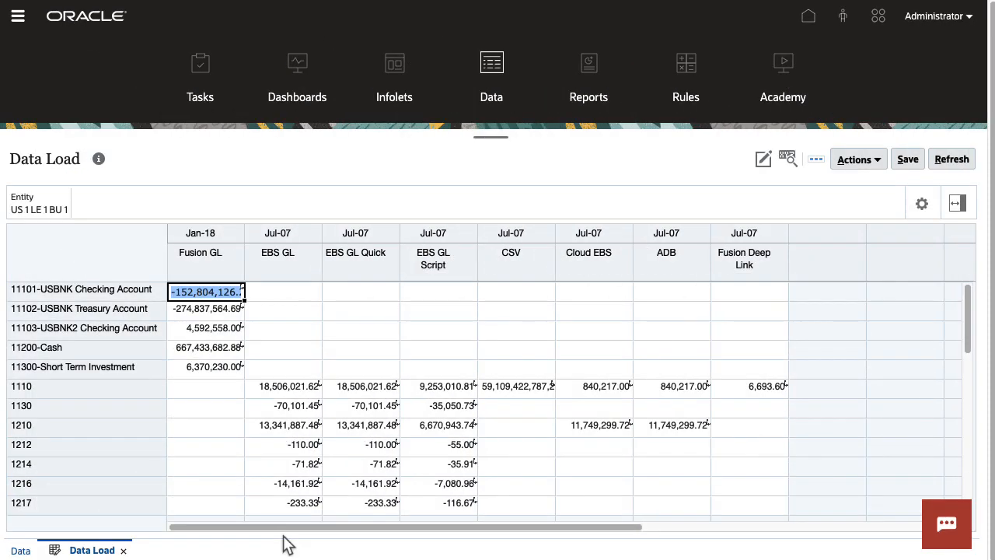
pyautogui.moveTo(683, 420)
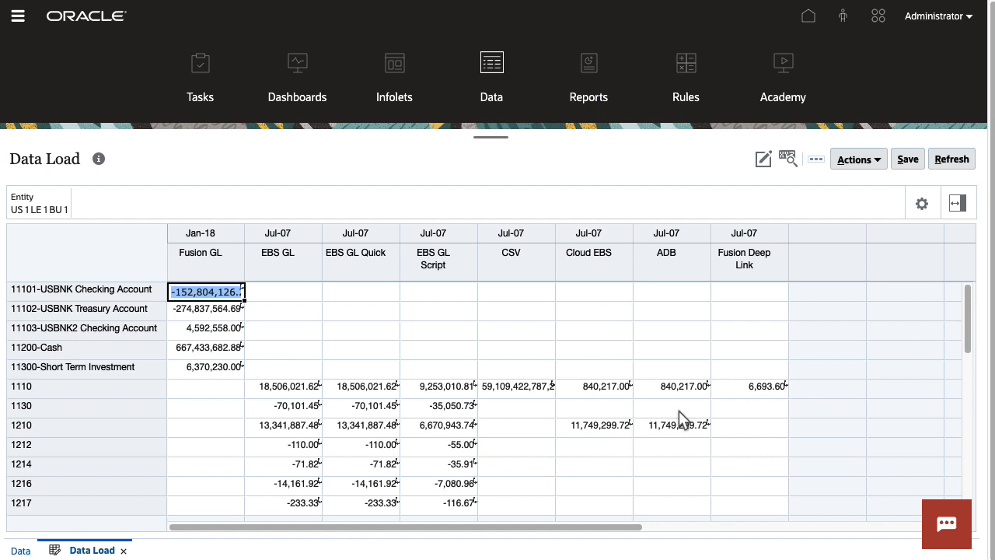
# Step: Drill through the 6,693.60 Fusion Deep Link value to source, then go to Data Integration
pyautogui.rightClick(744, 387)
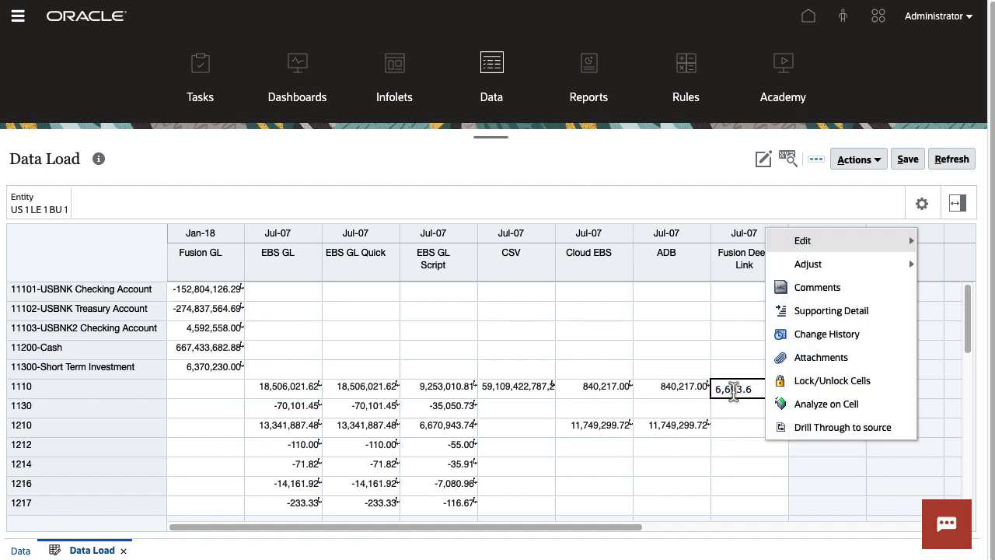
pyautogui.click(842, 427)
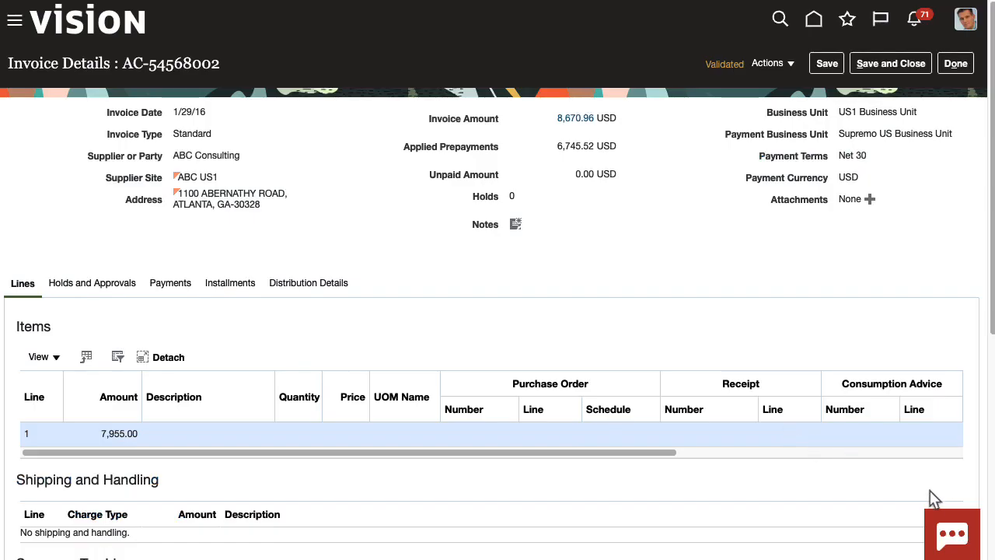
pyautogui.scroll(-3)
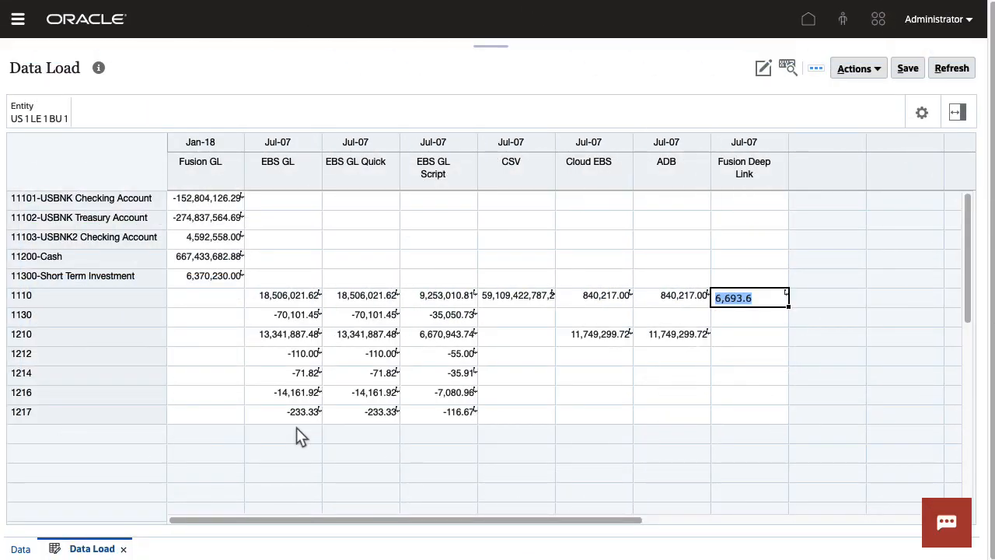
pyautogui.click(278, 294)
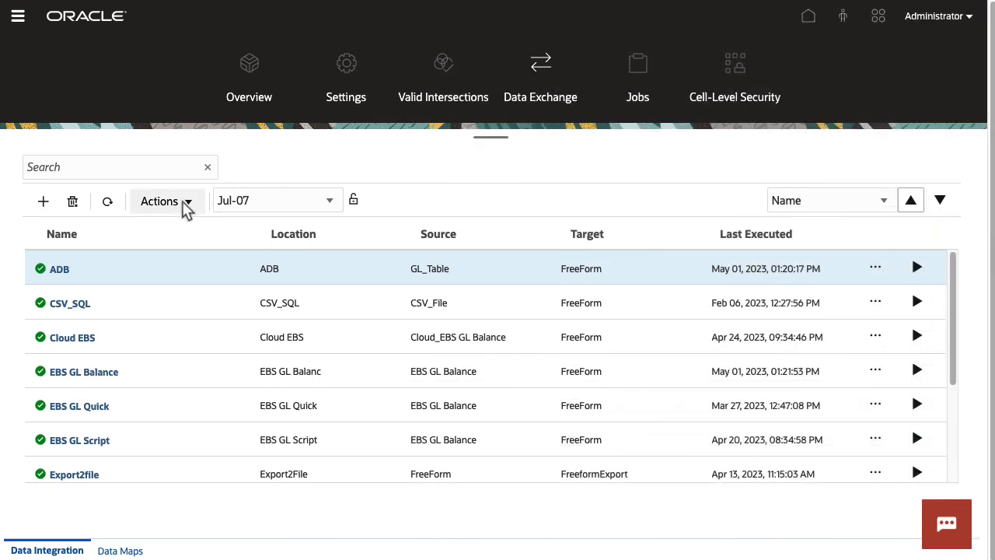
# Step: Open the registered Applications list and scroll down to the FreeForm application
pyautogui.click(159, 201)
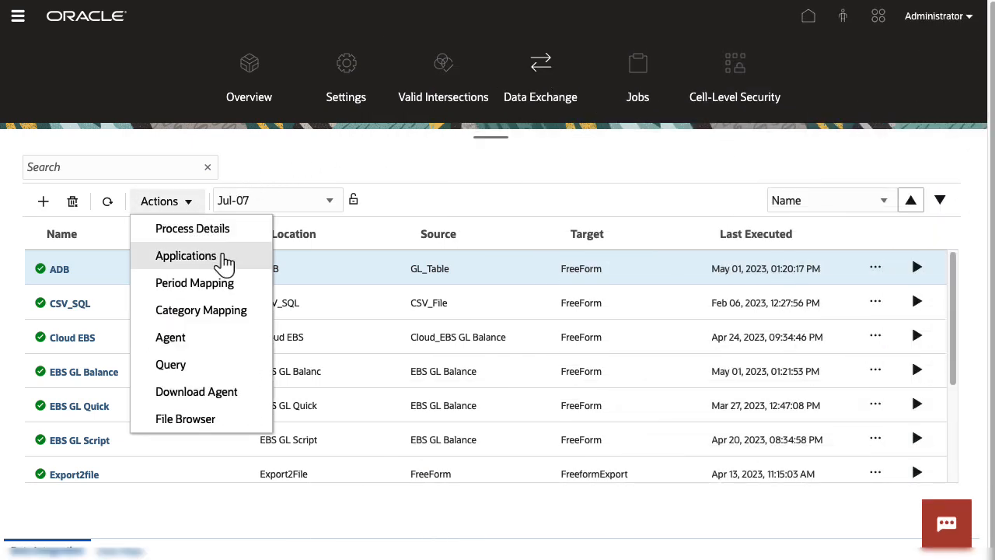
pyautogui.click(186, 255)
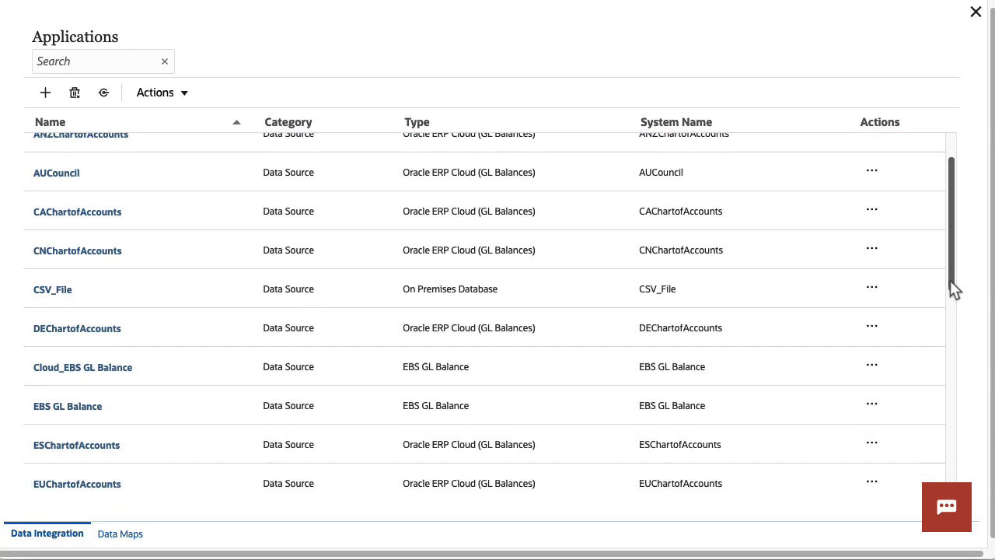
pyautogui.scroll(-3)
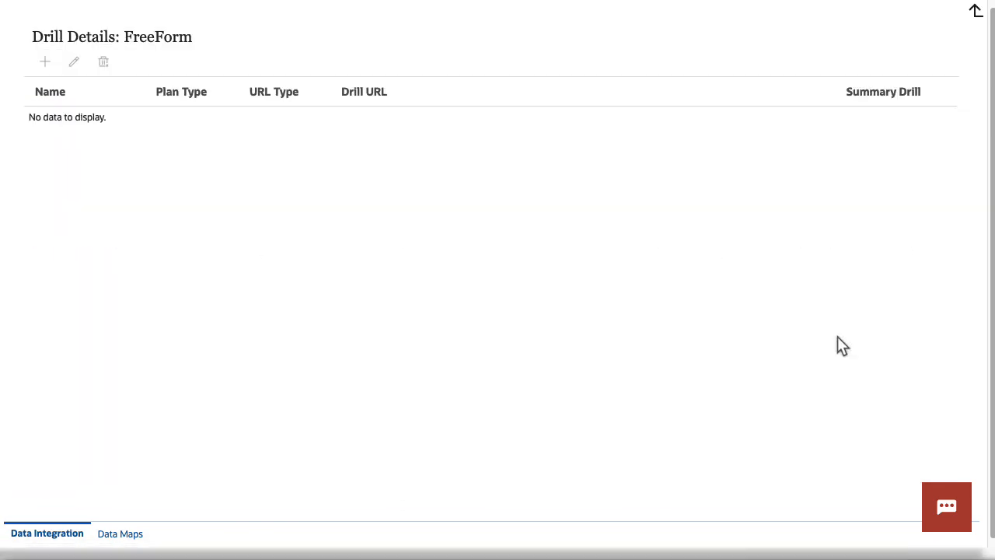
# Step: Add a FreeForm drill definition of type Agent with DATASOURCE, QUERY and NUMERIC URL parameters
pyautogui.click(44, 61)
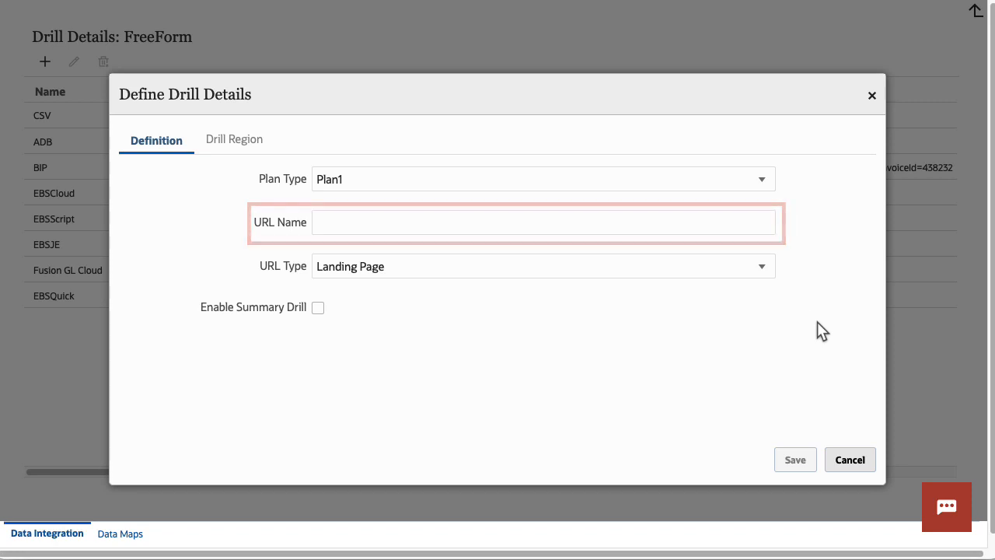
pyautogui.click(761, 266)
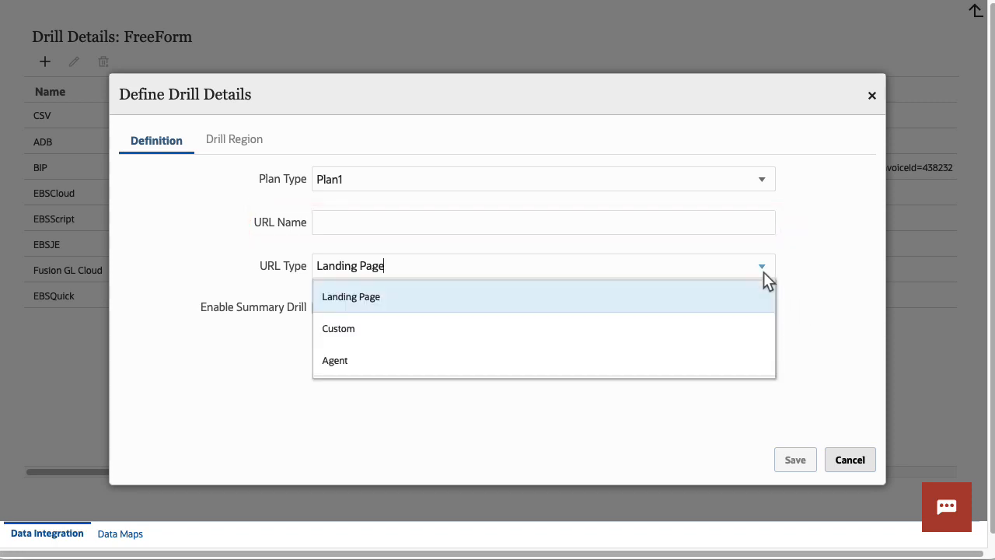
pyautogui.click(338, 328)
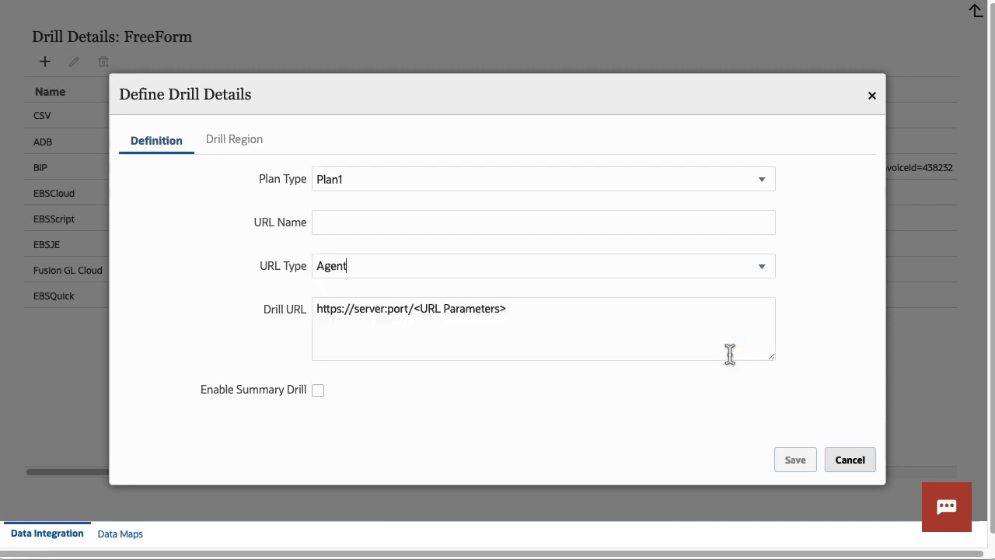
pyautogui.write('DATASOURCE=<Datasource Application Name>&QUERY=<Query Name>&NUMERIC=<Column Header>&<parameter name>=$<Dimension Name>$&')
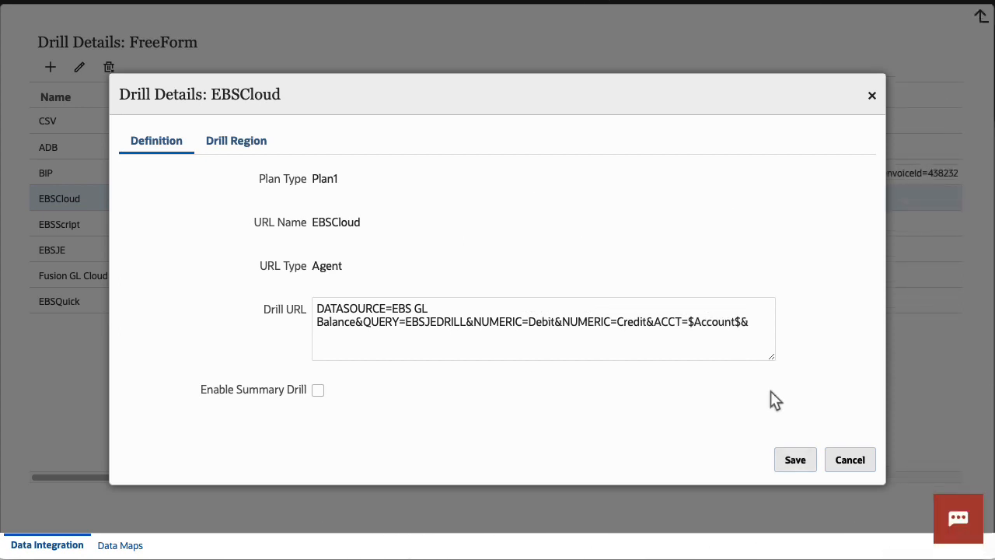
# Step: Open the EBSCloud drill definition to view its EBS GL Balance Agent URL
pyautogui.doubleClick(372, 308)
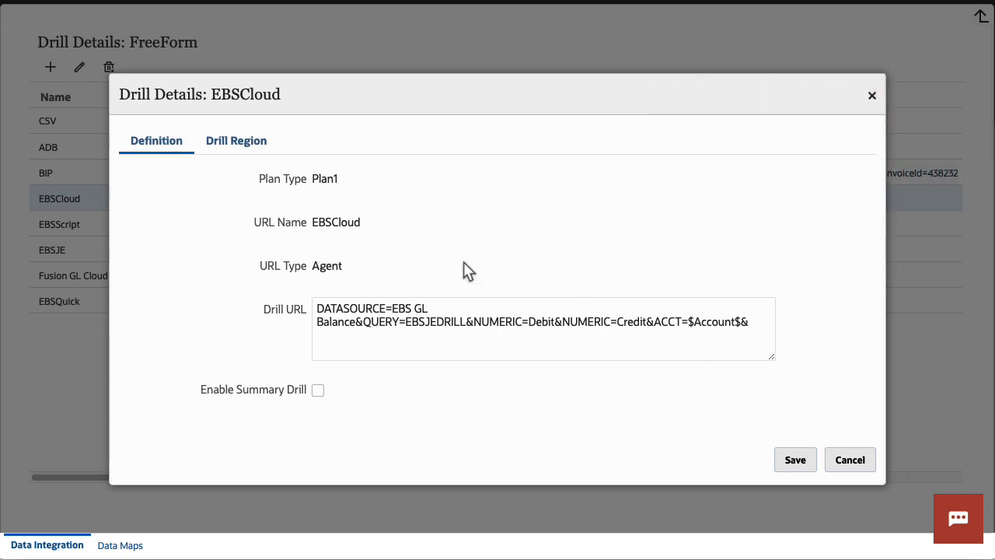
pyautogui.click(236, 141)
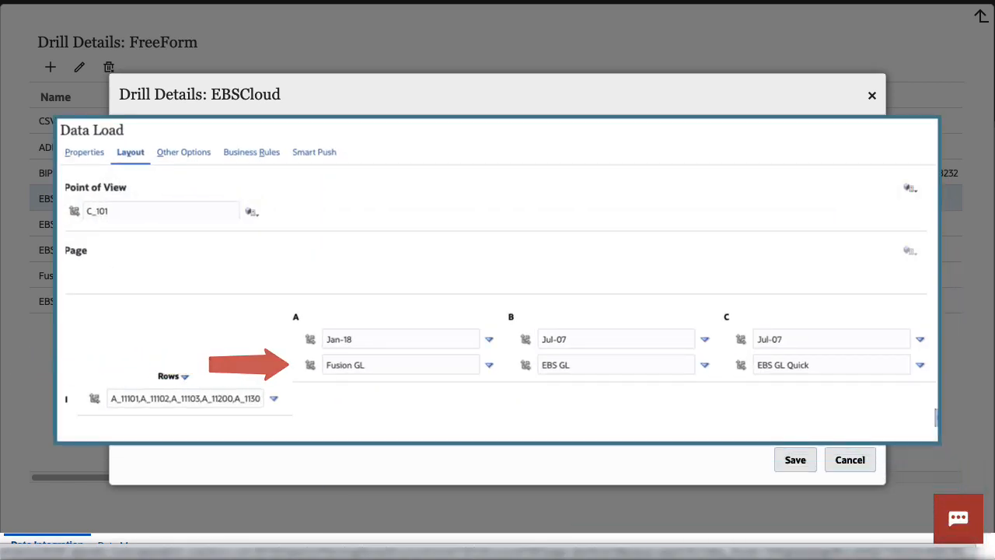
# Step: Review the EBSCloud drill region's Cloud EBS Scenario filter, then cancel out
pyautogui.click(235, 141)
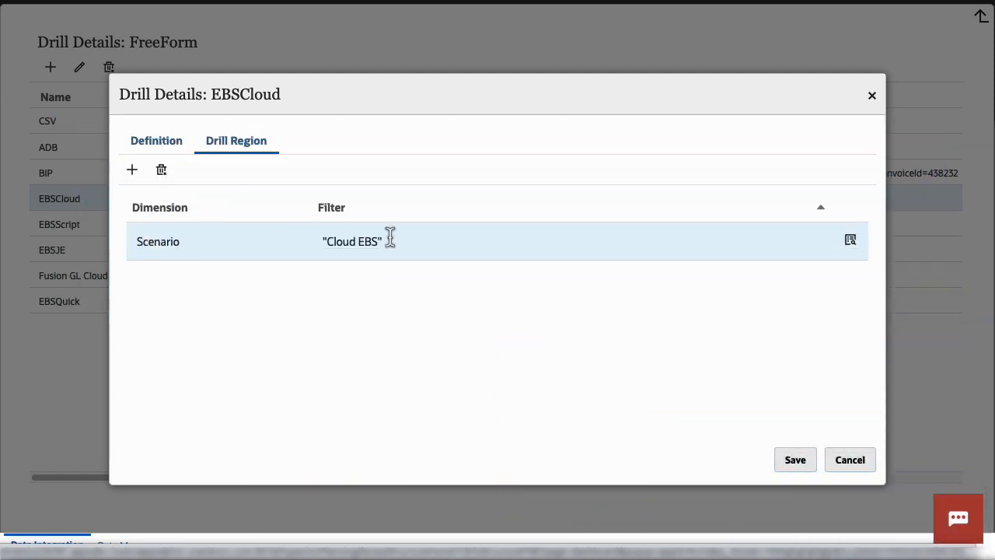
pyautogui.click(850, 460)
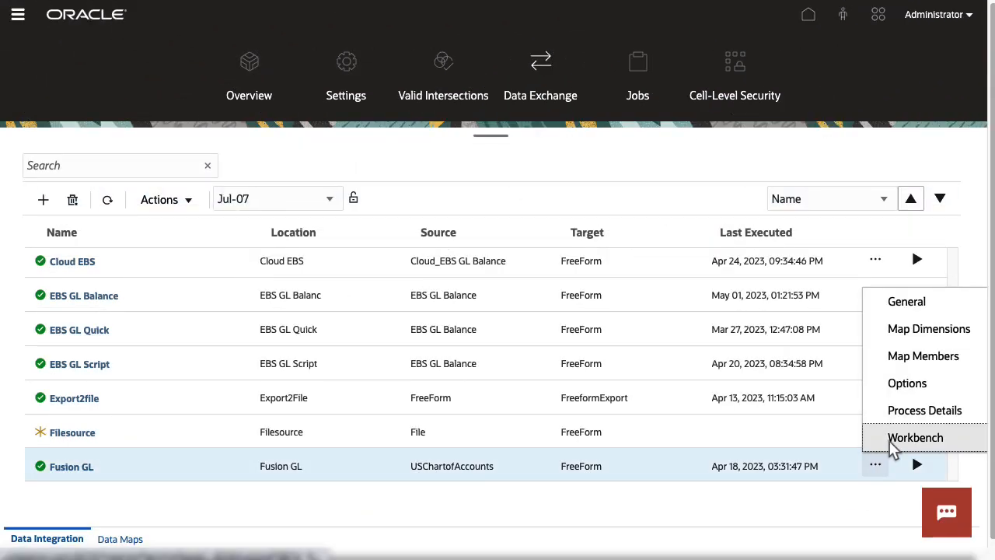
# Step: In the Fusion GL workbench, drill through account 11101's -152,804,126.29 amount to source
pyautogui.click(916, 437)
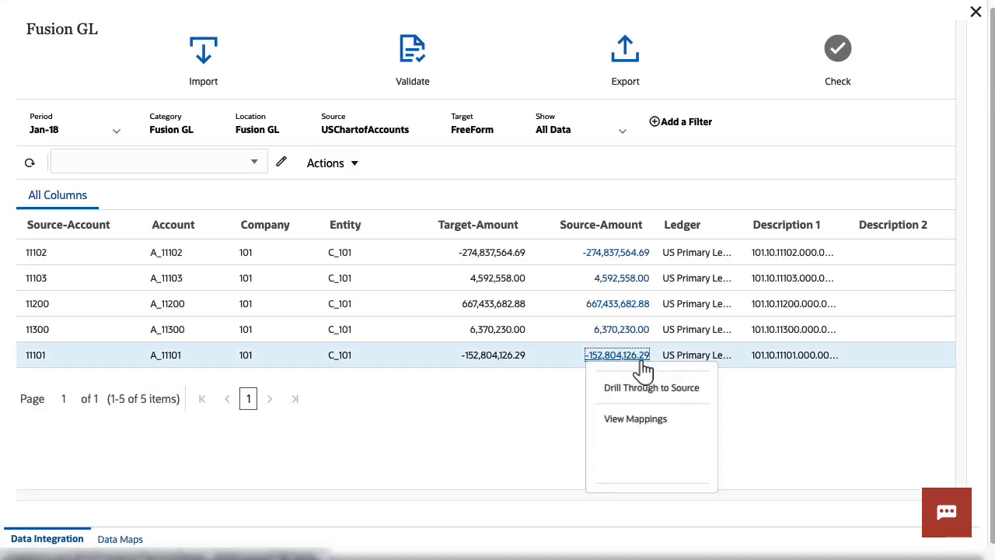
pyautogui.click(652, 387)
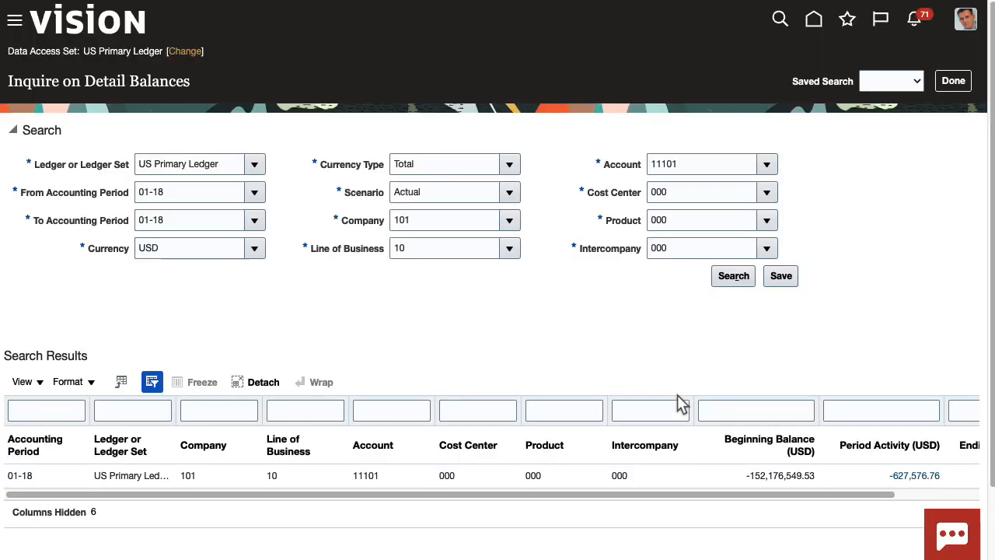